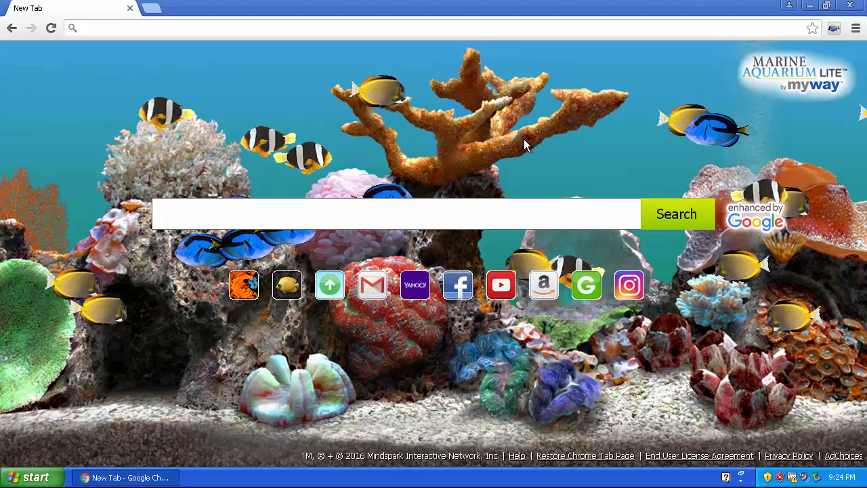
mouse_move(502, 143)
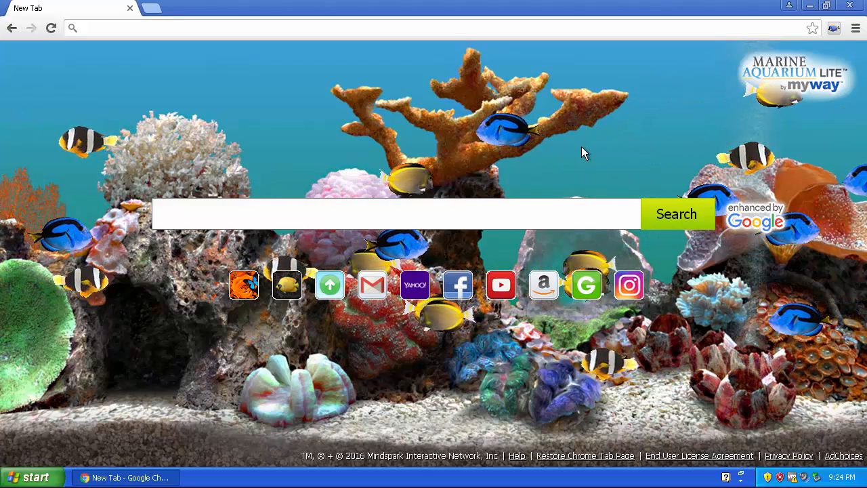
mouse_move(654, 143)
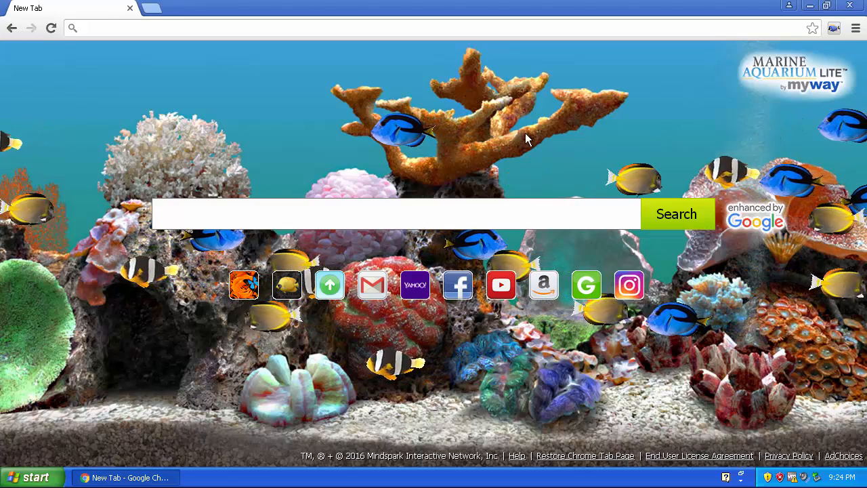
mouse_move(305, 330)
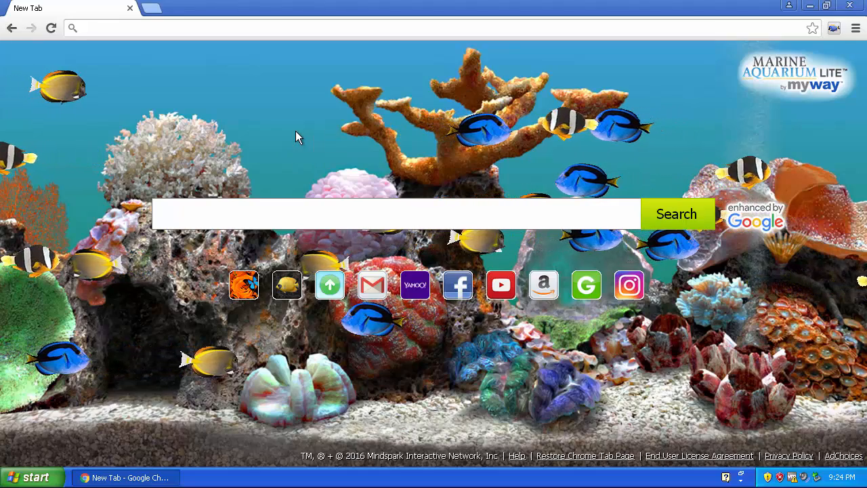
Search MyWay for 'toolbars' from the aquarium new tab and scroll through the results.
left_click(396, 214)
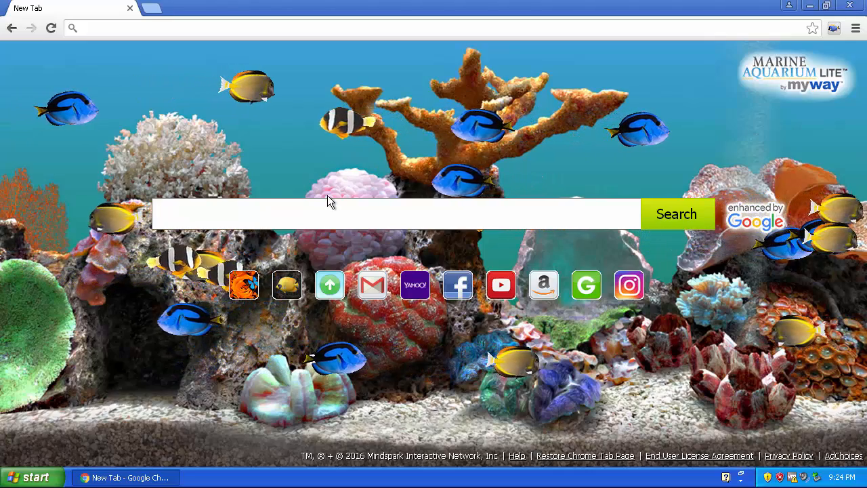
type("toot")
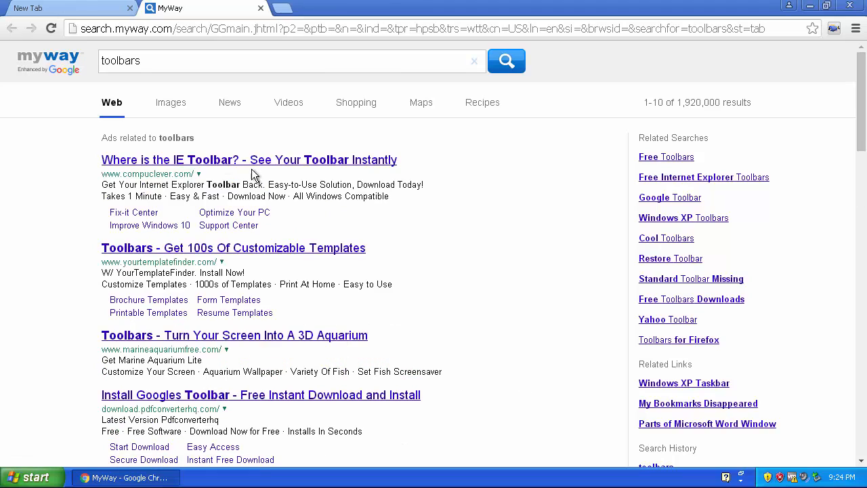
mouse_move(38, 82)
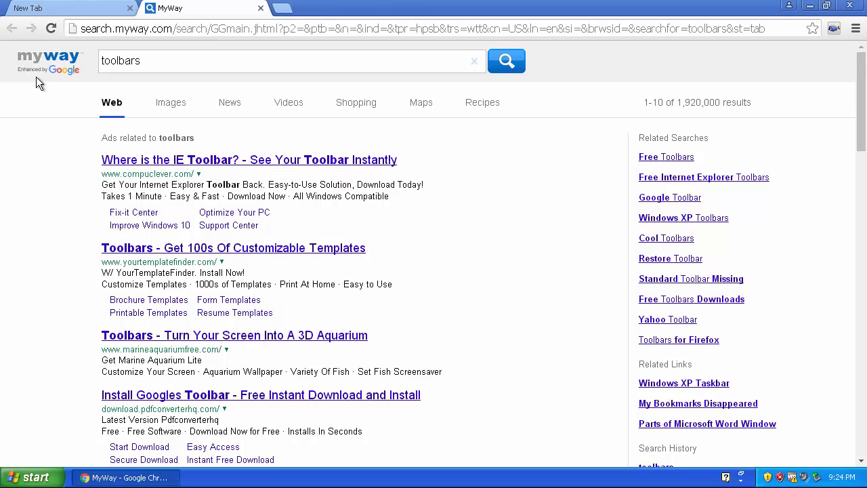
scroll("down", 3)
type("tool")
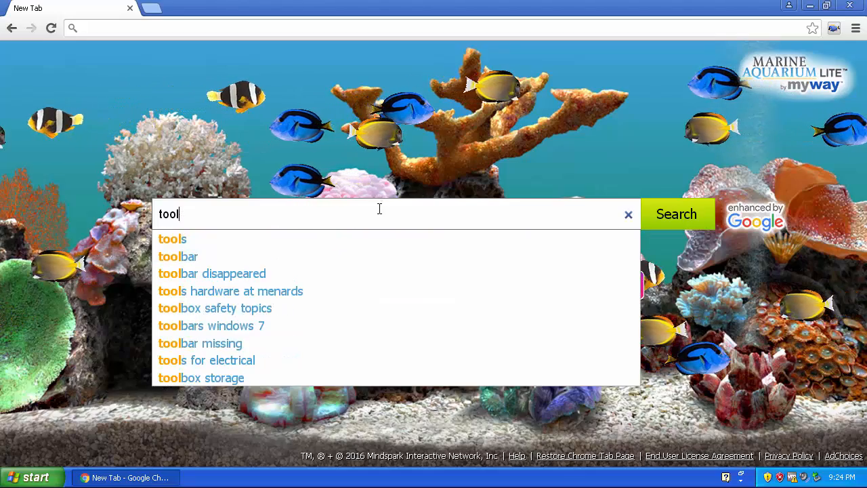
left_click(629, 214)
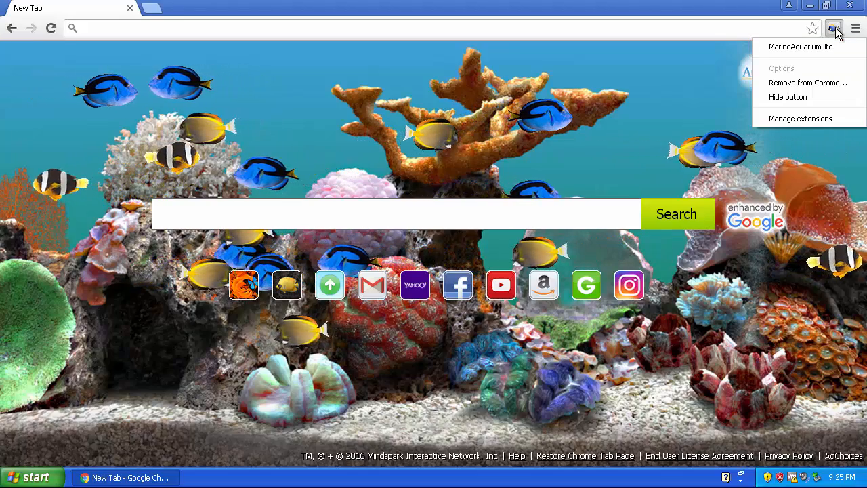
mouse_move(797, 87)
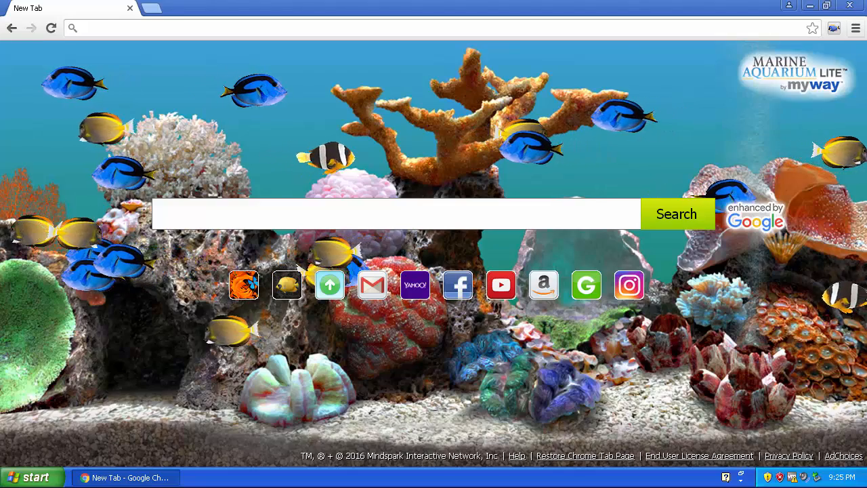
Reach the Extensions list via the Chrome menu and Settings, showing MarineAquariumLite enabled.
left_click(857, 27)
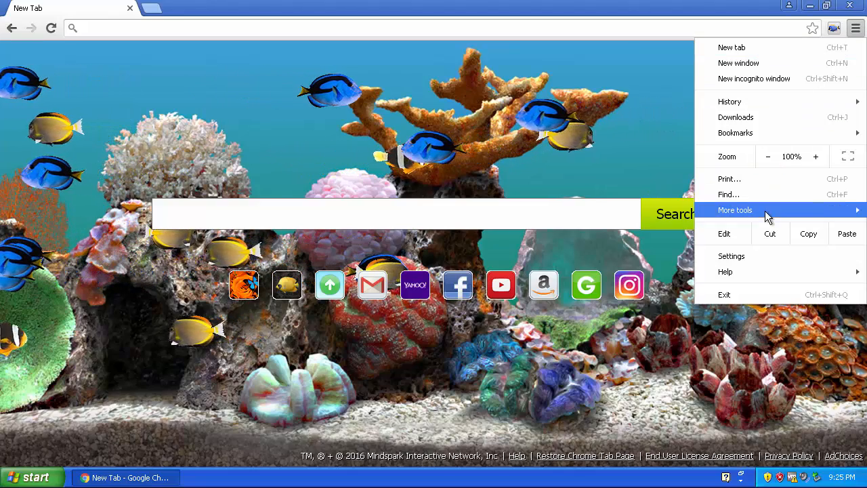
left_click(732, 254)
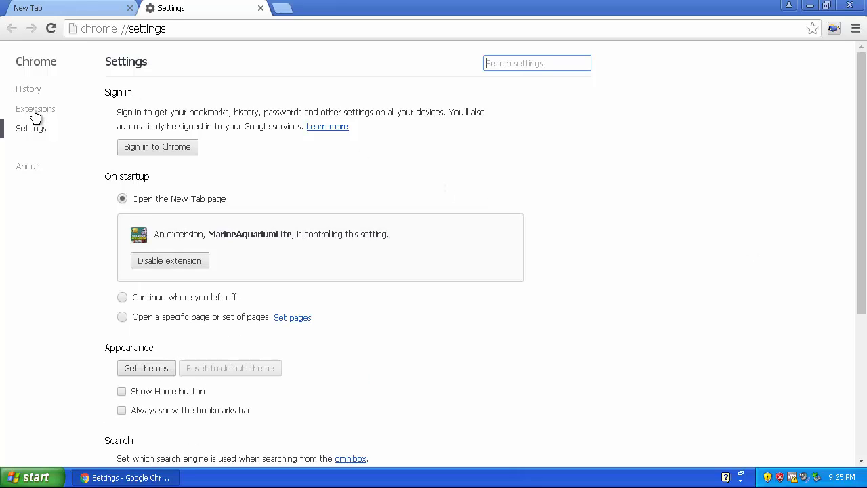
left_click(36, 108)
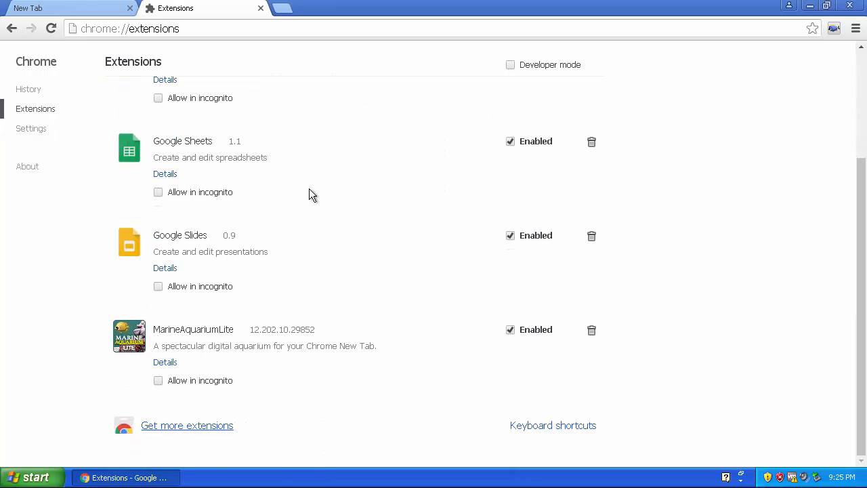
mouse_move(596, 332)
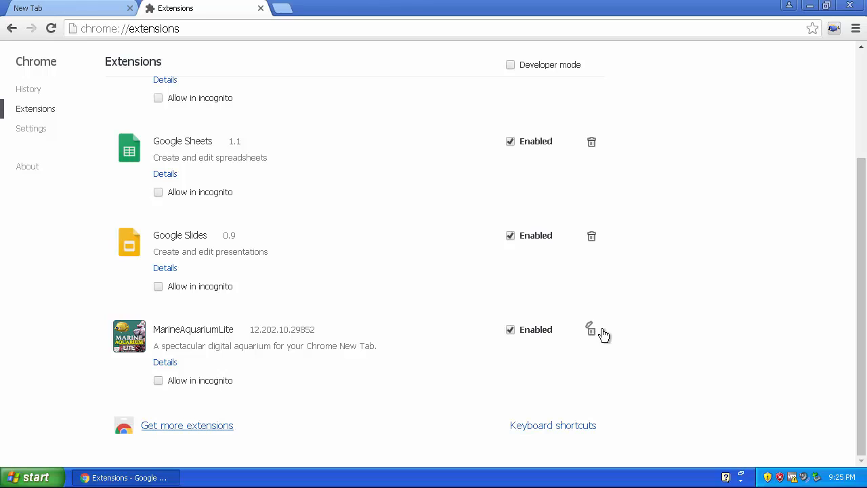
mouse_move(591, 330)
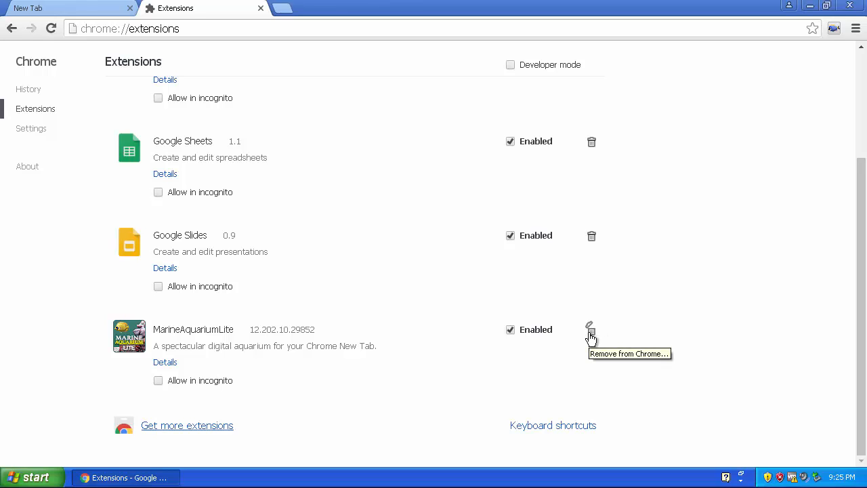
Remove MarineAquariumLite, confirm it, and close the extra tabs leaving the uninstall survey.
left_click(590, 332)
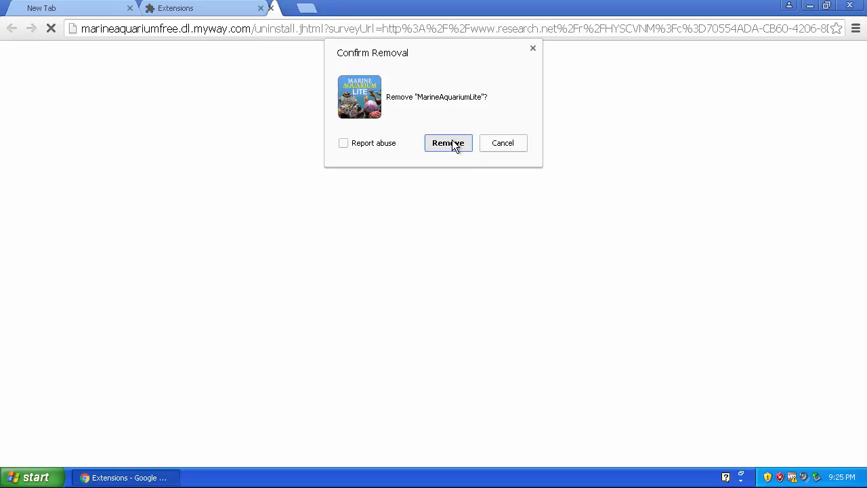
left_click(447, 144)
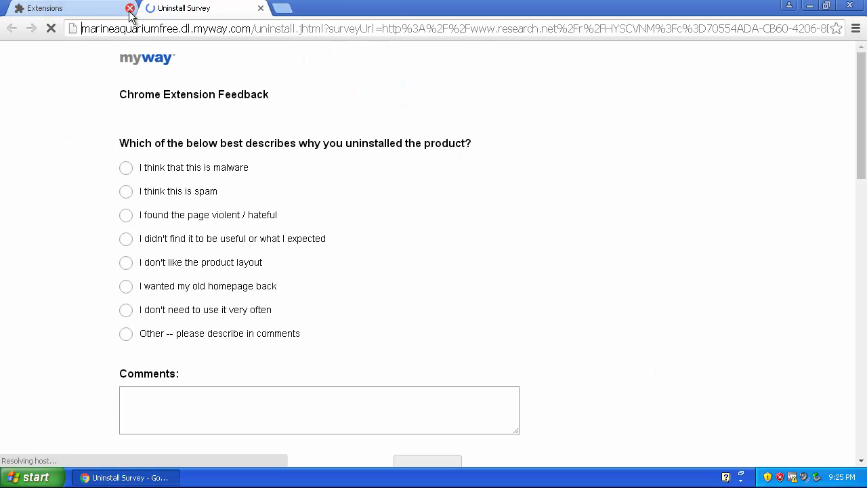
left_click(130, 8)
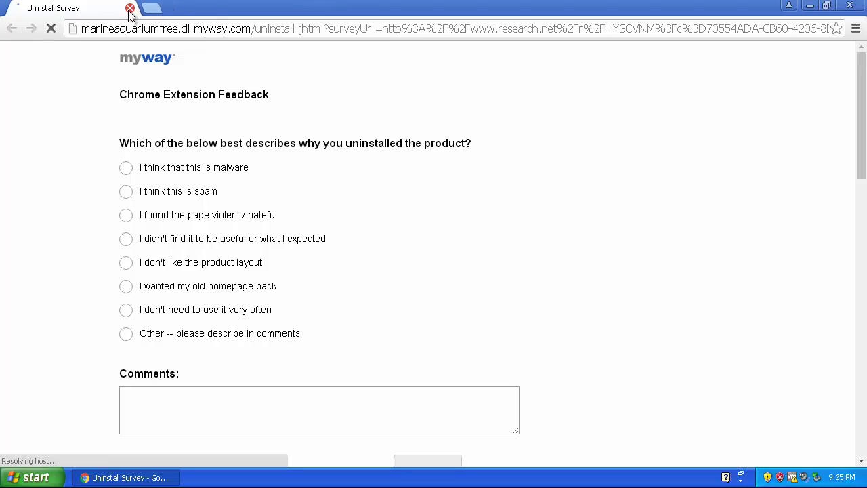
left_click(52, 27)
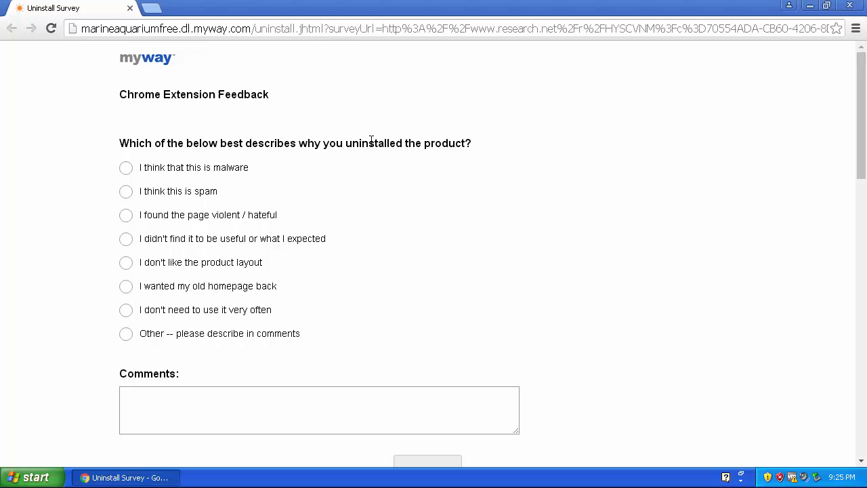
mouse_move(378, 138)
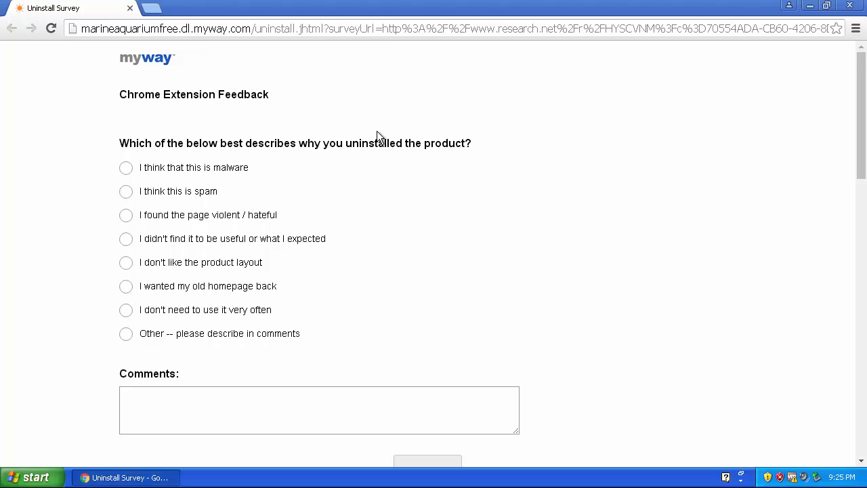
mouse_move(142, 118)
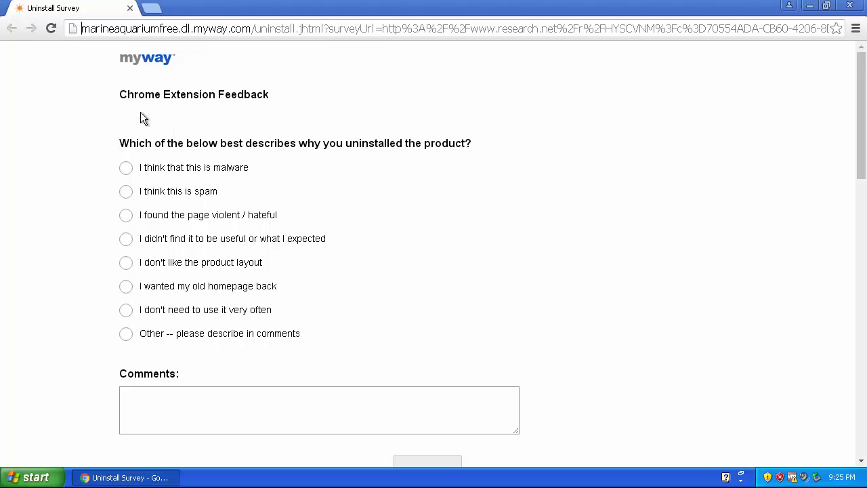
mouse_move(206, 114)
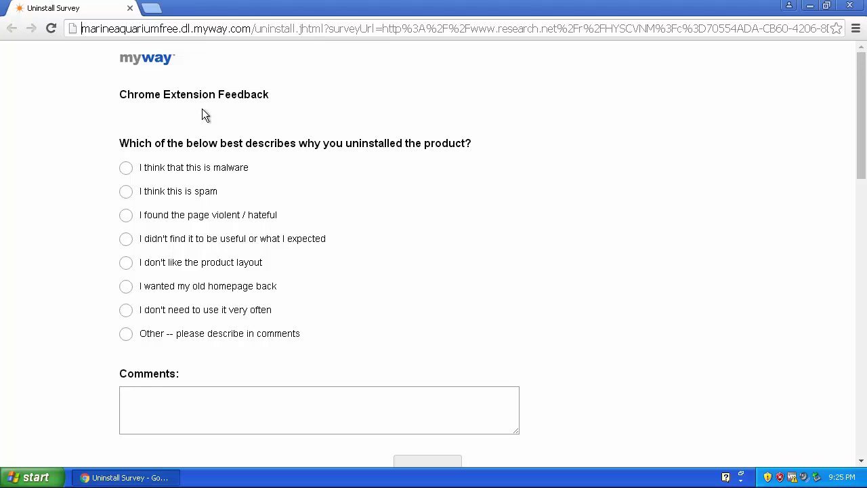
mouse_move(383, 95)
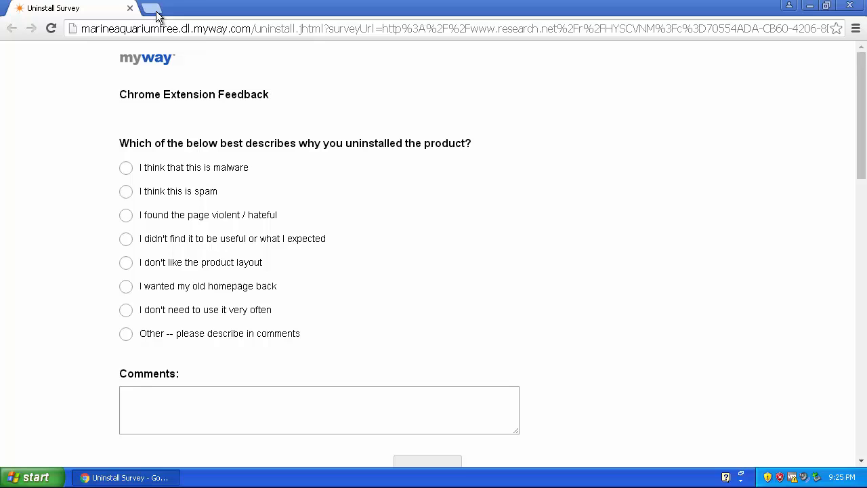
Start a fresh tab showing the default Google page and close the uninstall survey tab.
left_click(157, 8)
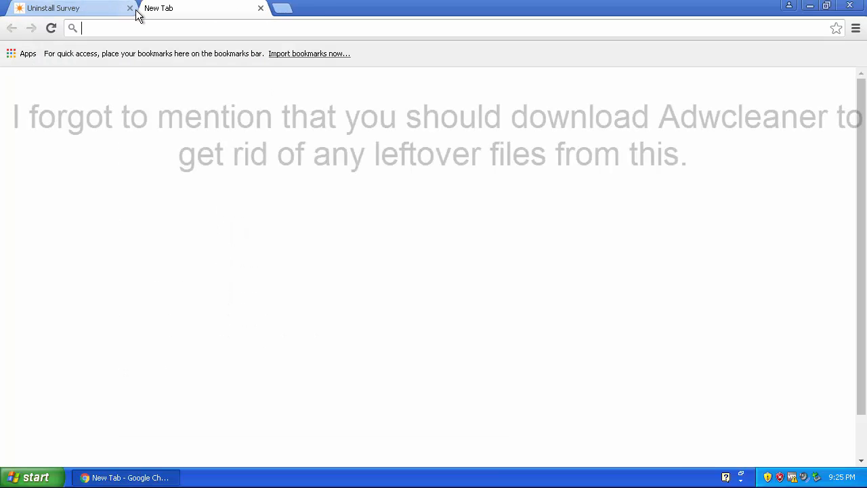
left_click(130, 8)
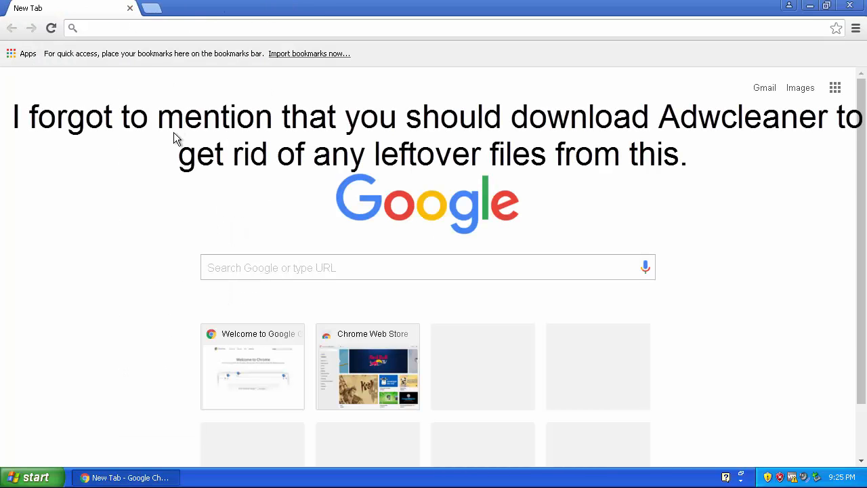